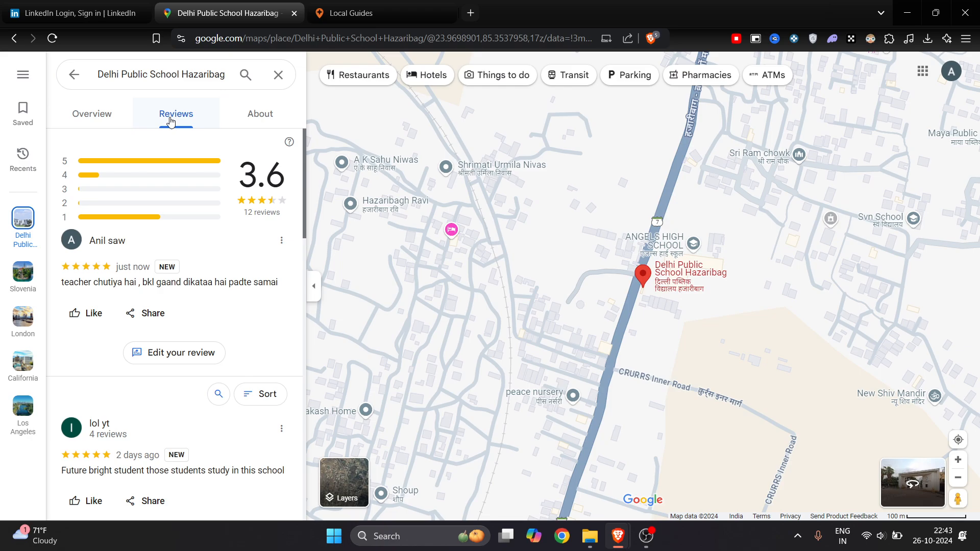
{"action": "mouse_move", "coordinate": [174, 391]}
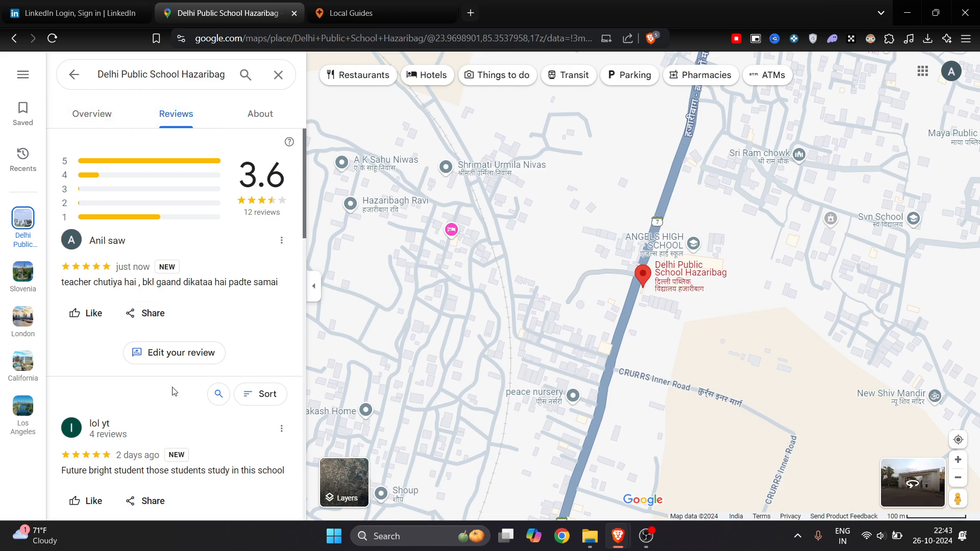
Scroll the school's reviews, then open the Google Maps main menu
{"action": "scroll", "scroll_direction": "down", "scroll_amount": 3}
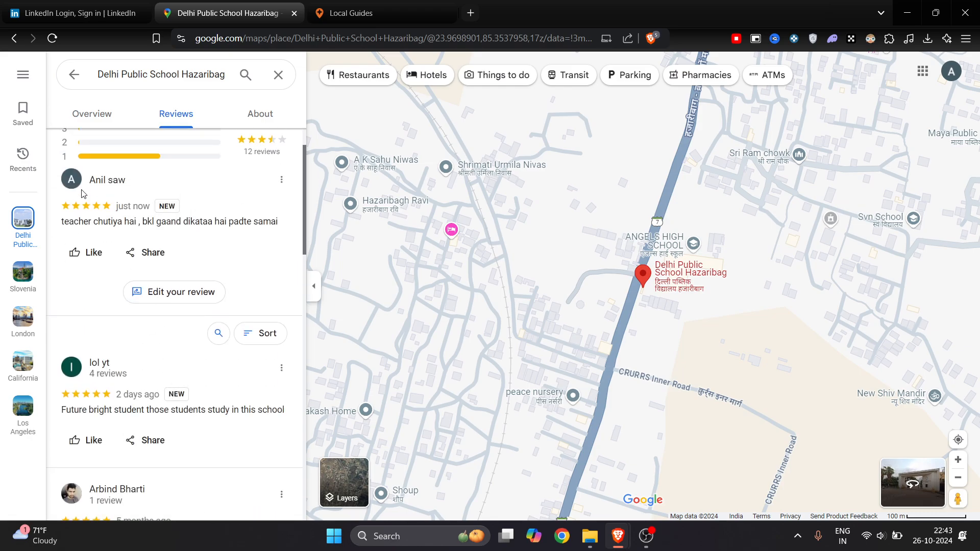
{"action": "mouse_move", "coordinate": [201, 242]}
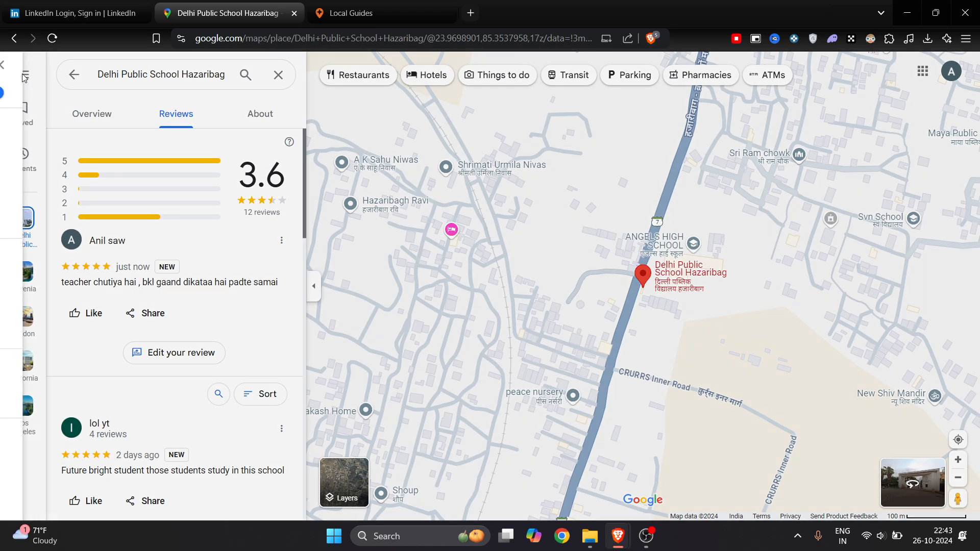
{"action": "left_click", "coordinate": [22, 77]}
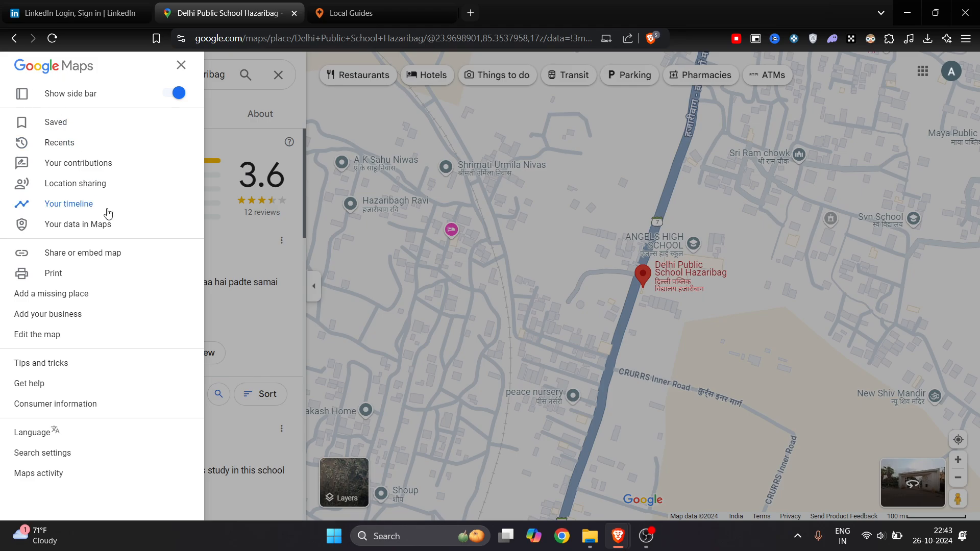
{"action": "mouse_move", "coordinate": [79, 163]}
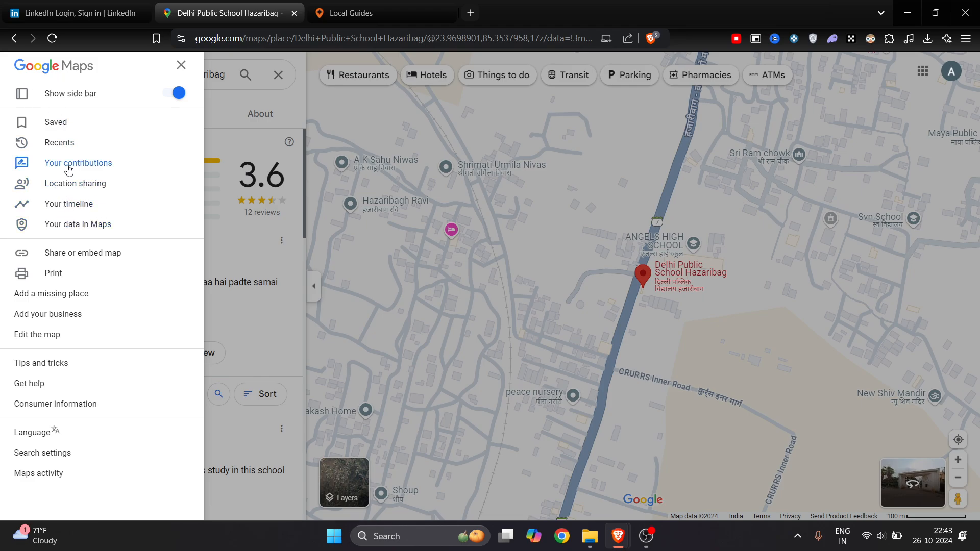
Open Your contributions and switch to the Reviews tab showing the Delhi Public School review
{"action": "left_click", "coordinate": [78, 162]}
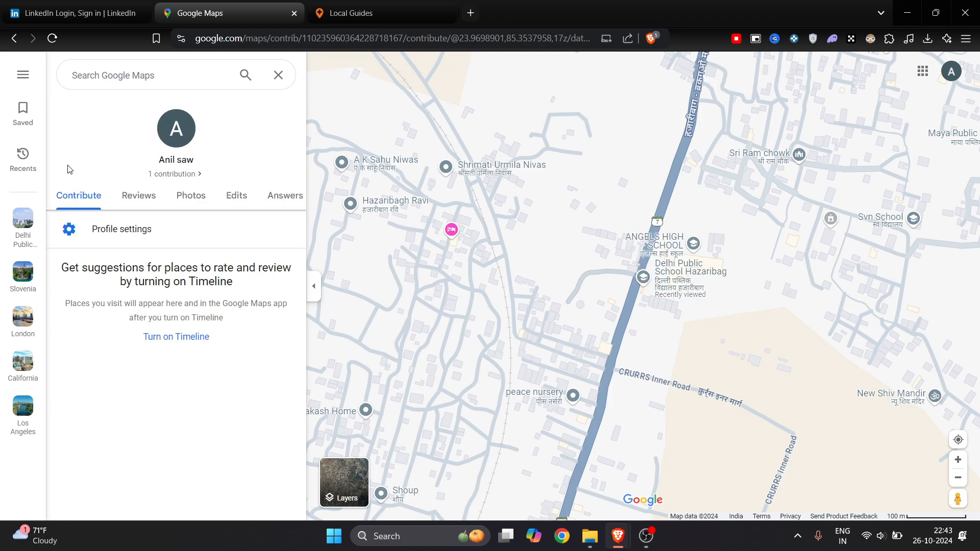
{"action": "left_click", "coordinate": [138, 195]}
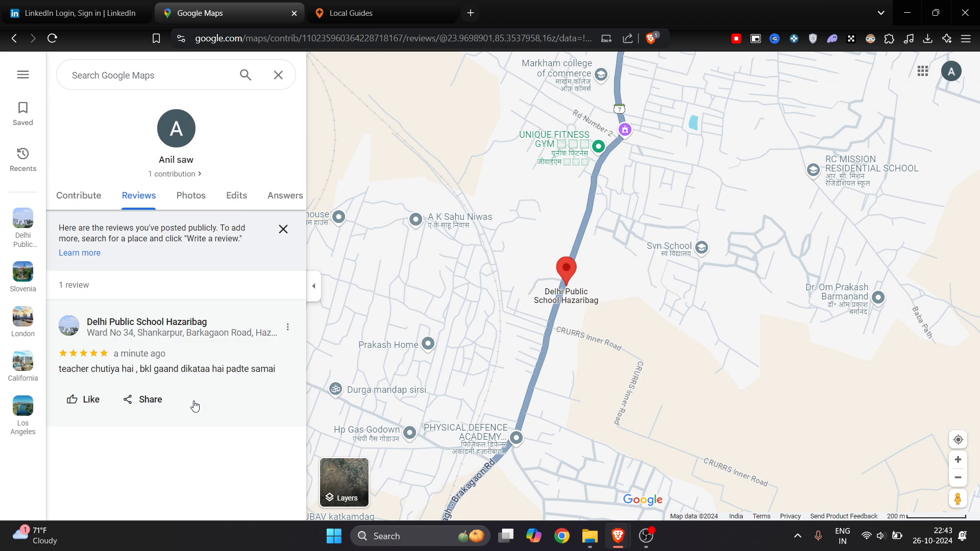
Open the action menu on the Delhi Public School Hazaribag review
{"action": "left_click", "coordinate": [287, 326]}
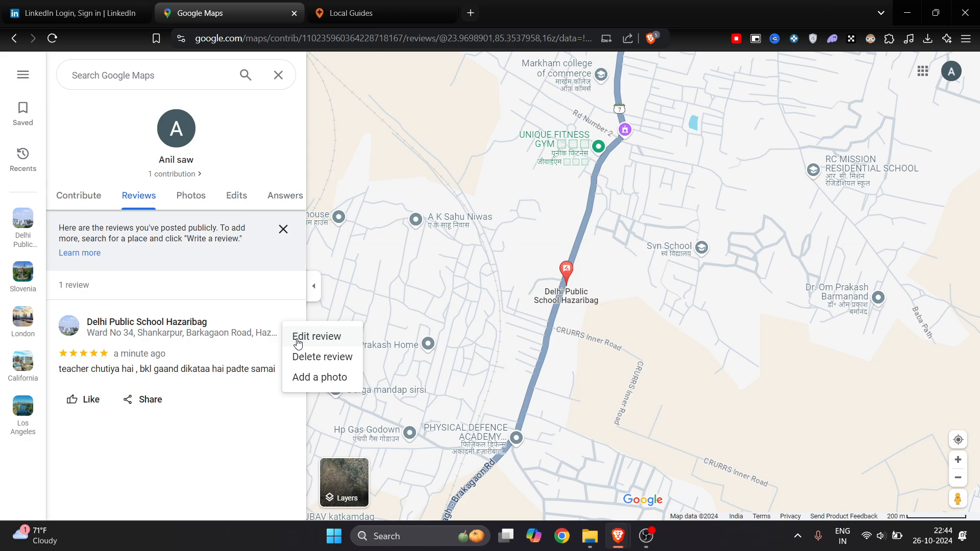
{"action": "mouse_move", "coordinate": [300, 346]}
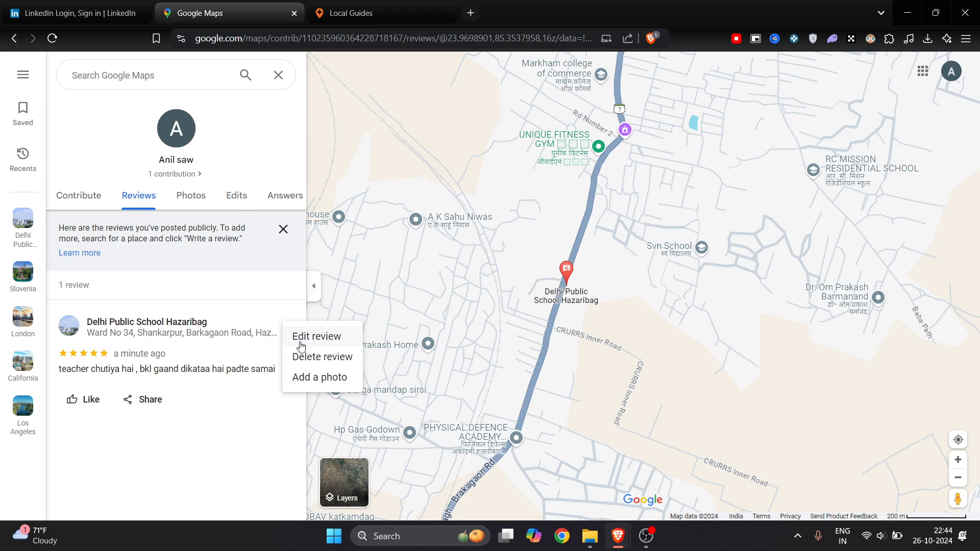
{"action": "mouse_move", "coordinate": [304, 378]}
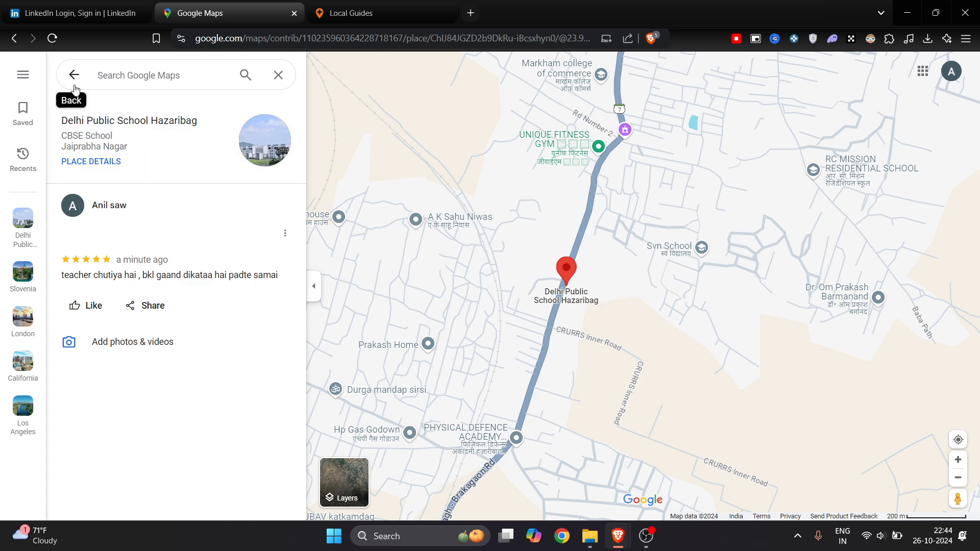
Go back, then reopen the Contribute overview and the Reviews tab
{"action": "left_click", "coordinate": [74, 75]}
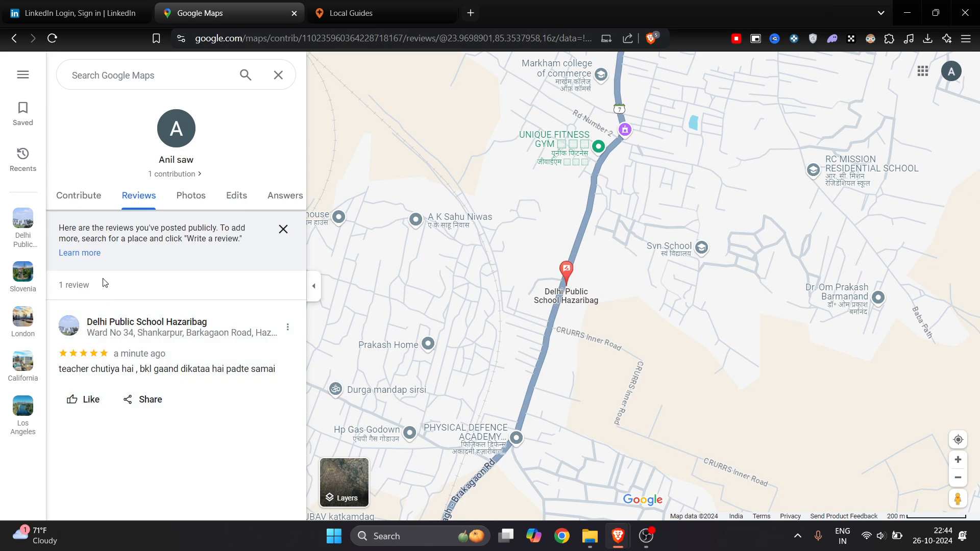
{"action": "left_click", "coordinate": [78, 195]}
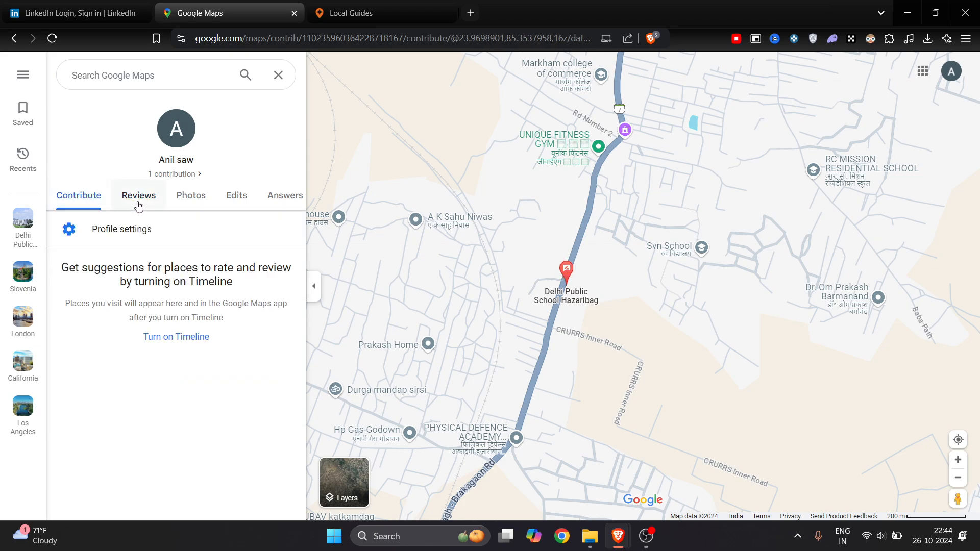
{"action": "left_click", "coordinate": [138, 195]}
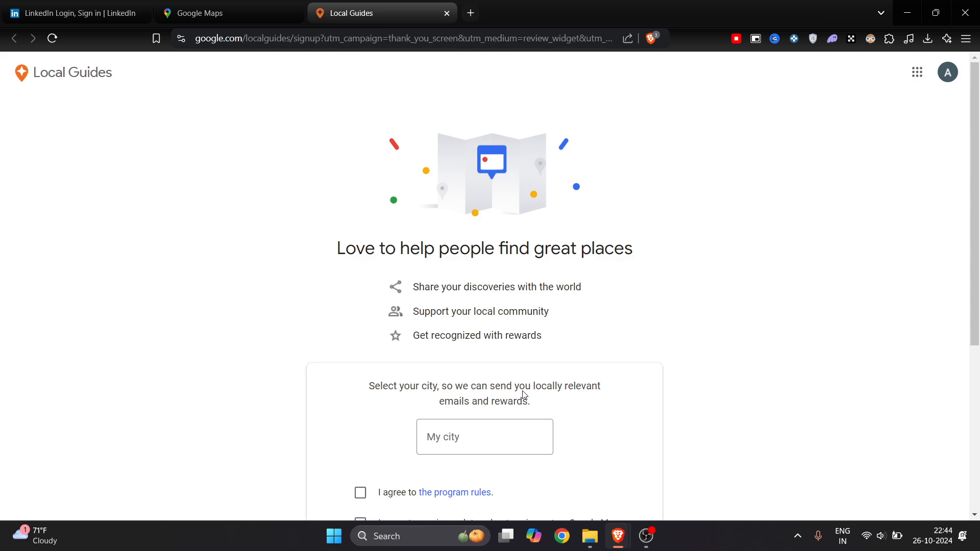
{"action": "mouse_move", "coordinate": [527, 384]}
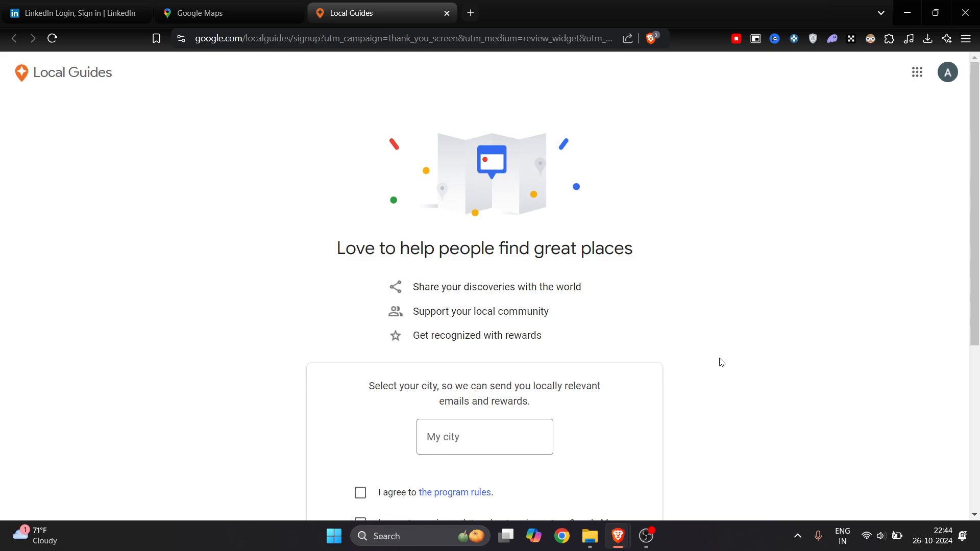
{"action": "mouse_move", "coordinate": [421, 145]}
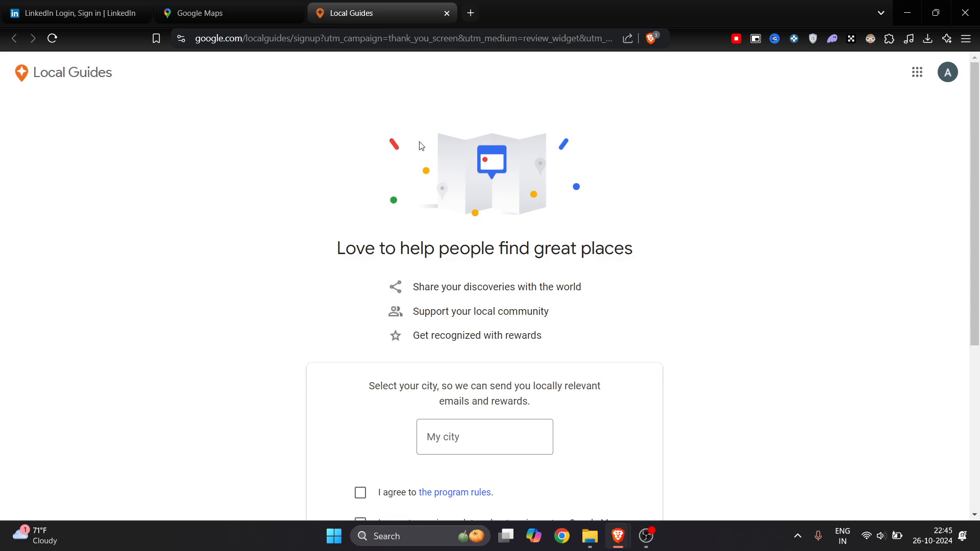
Switch from the Local Guides page back to the Google Maps reviews list
{"action": "left_click", "coordinate": [228, 12]}
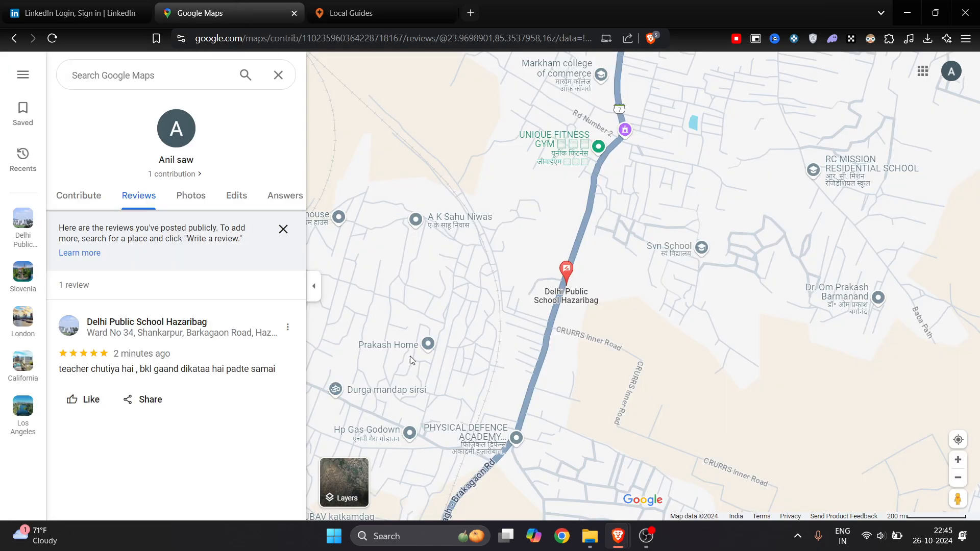
{"action": "mouse_move", "coordinate": [420, 383]}
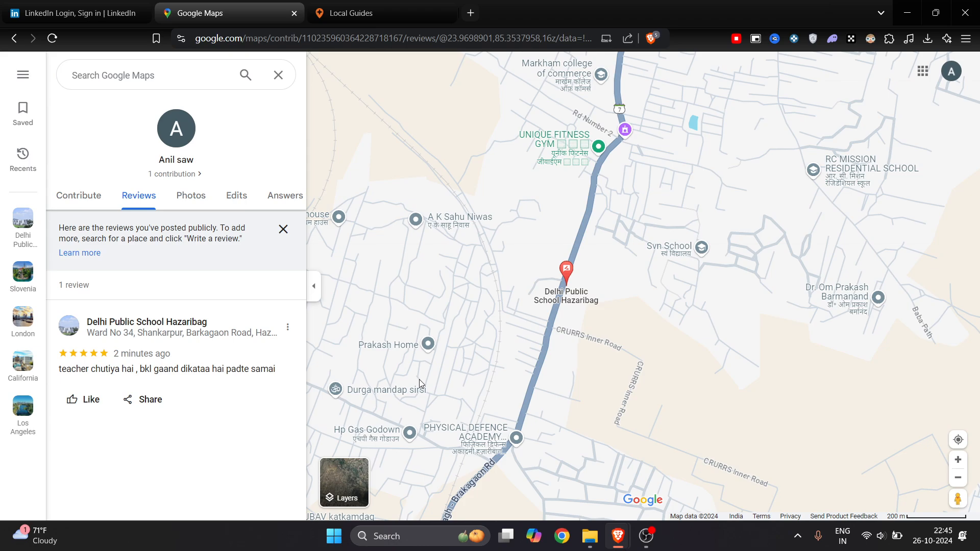